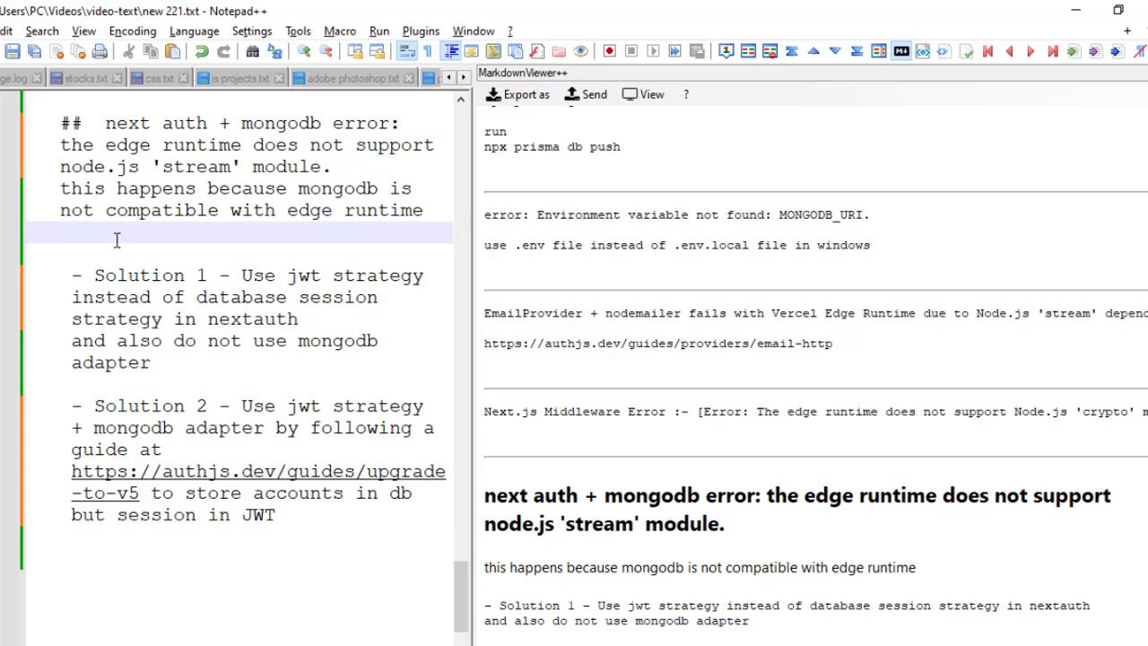
# Select the 'next auth + mongodb error' heading in the Markdown notes.
pyautogui.click(59, 233)
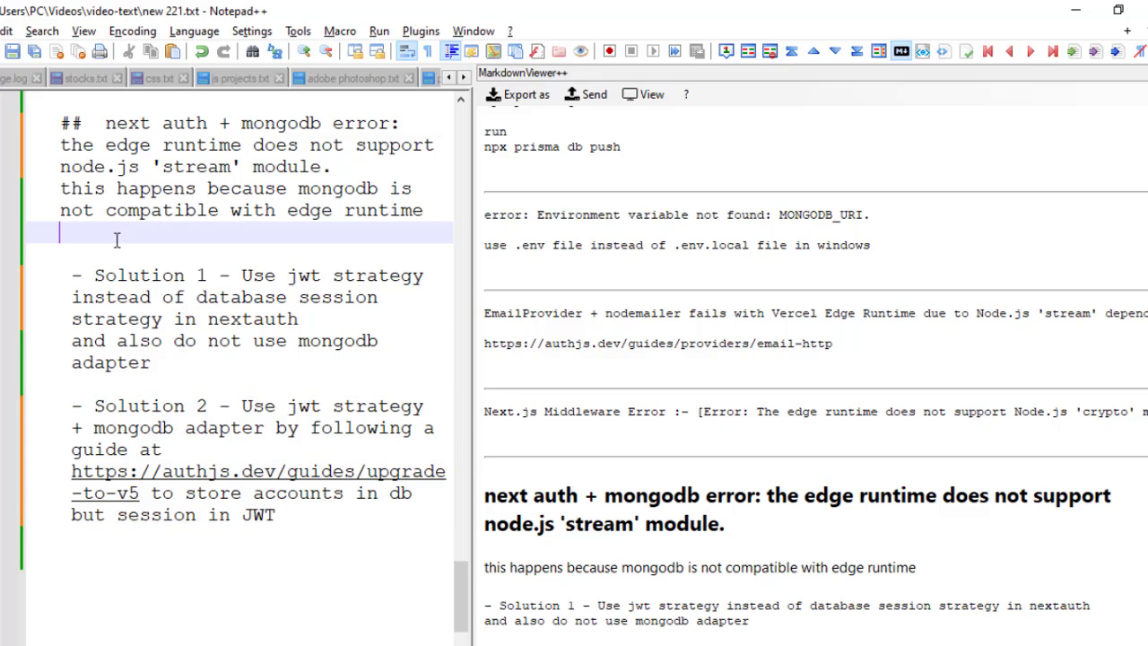
pyautogui.scroll(-3)
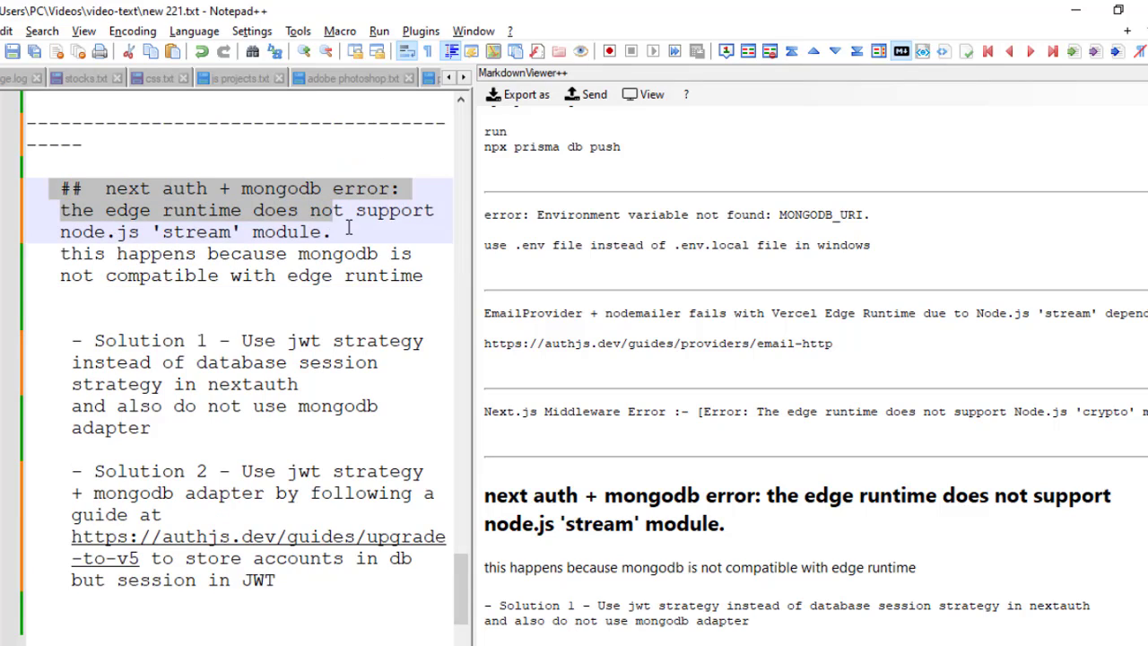
pyautogui.moveTo(350, 226); pyautogui.dragTo(421, 276)
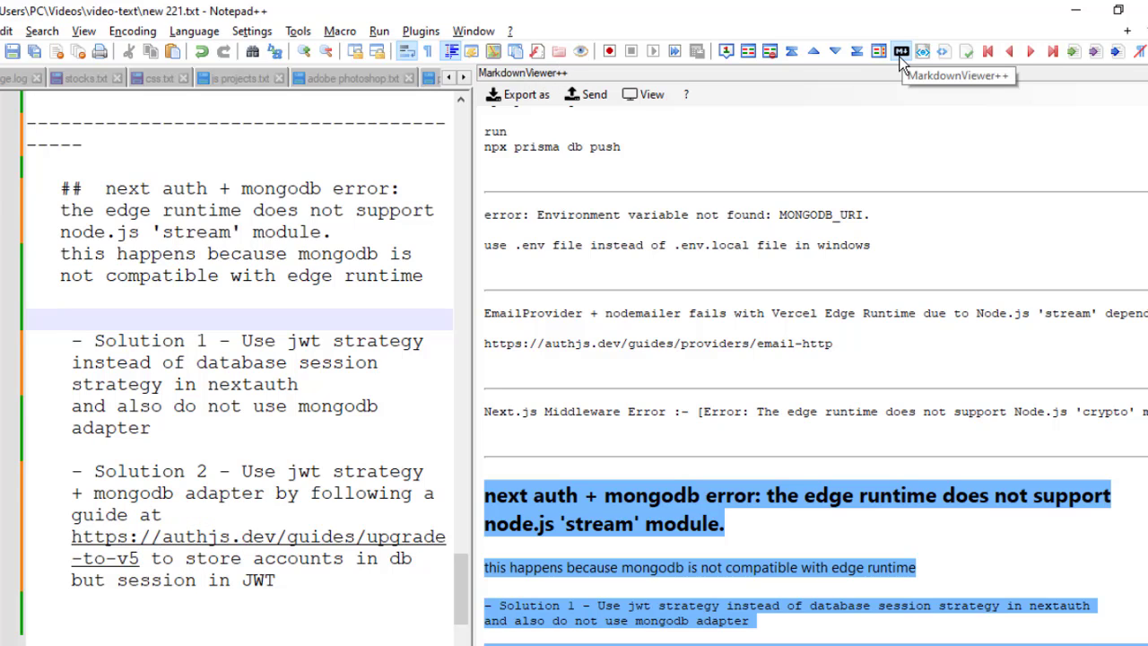
# Toggle the MarkdownViewer++ preview panel off and on twice to check its rendering.
pyautogui.click(901, 50)
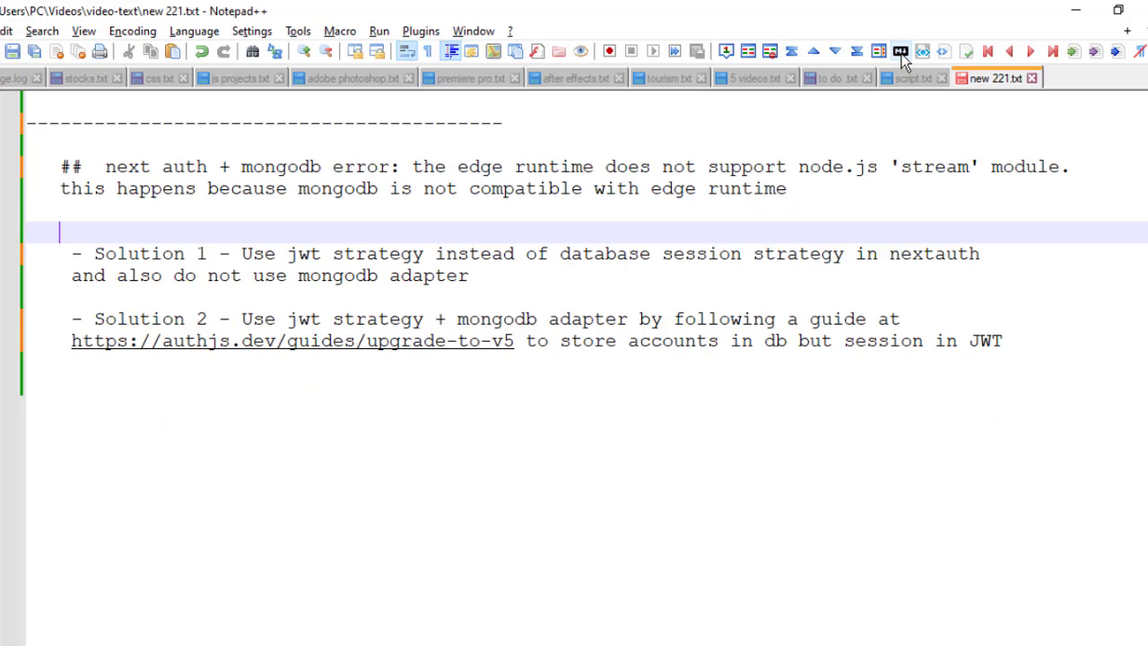
pyautogui.click(900, 50)
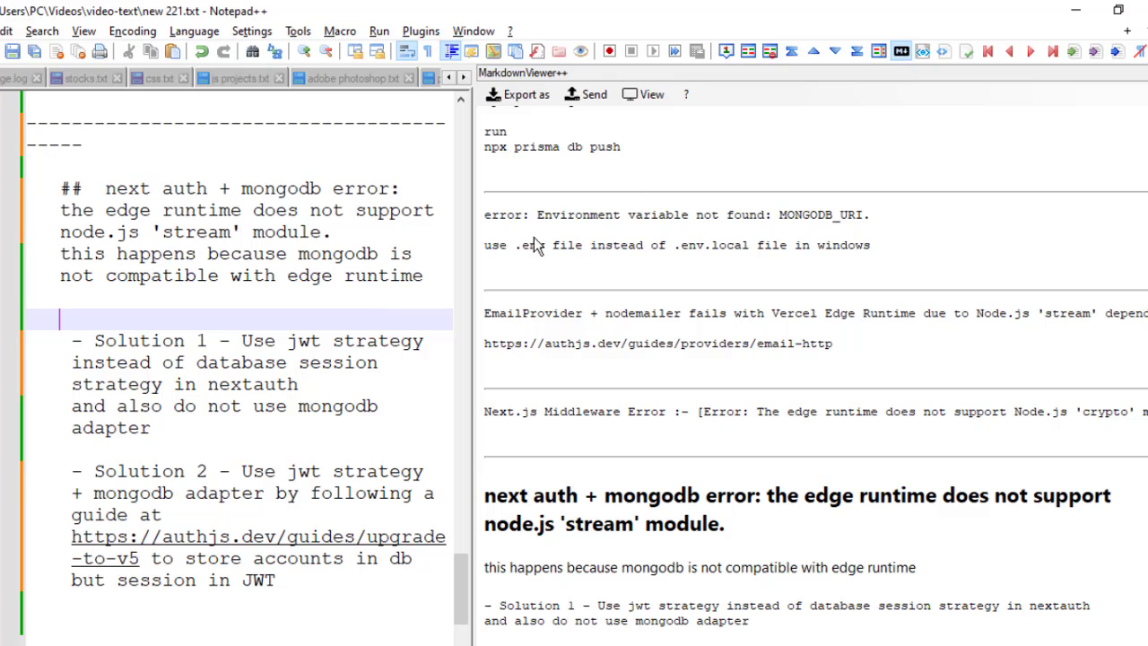
pyautogui.moveTo(877, 344)
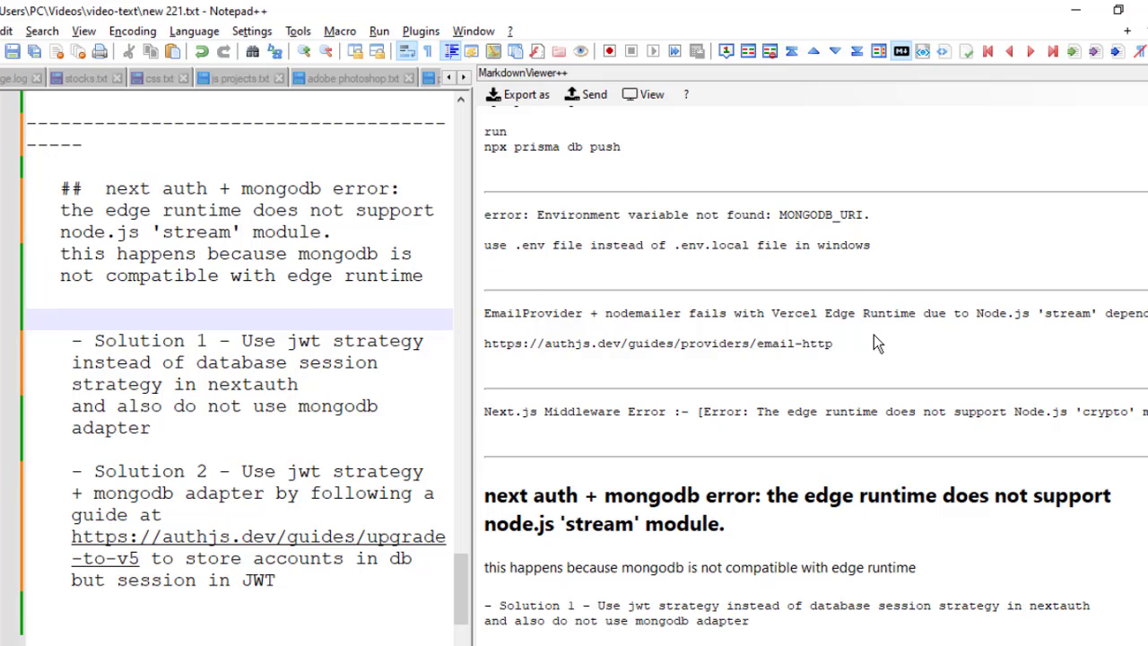
pyautogui.moveTo(901, 50)
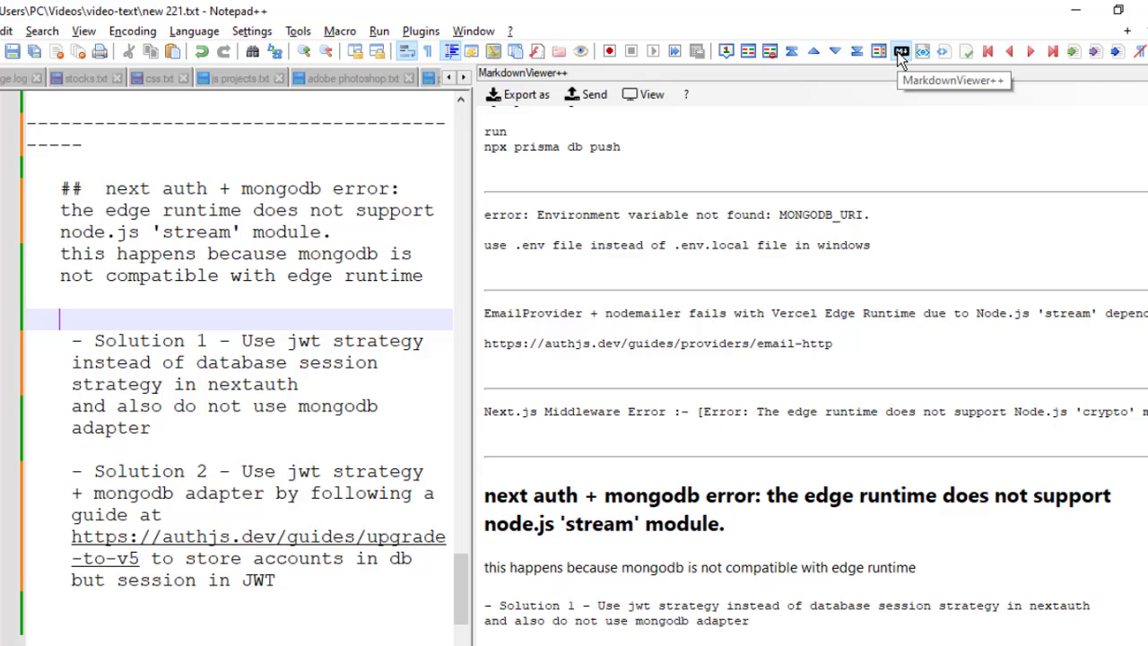
pyautogui.click(901, 51)
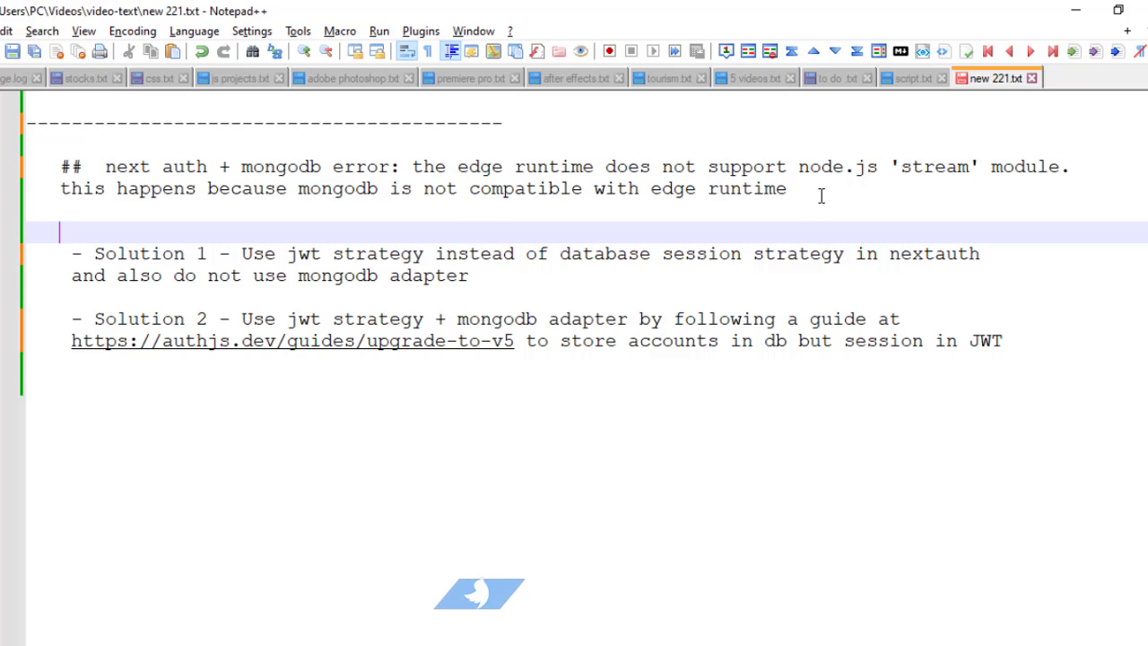
pyautogui.click(900, 50)
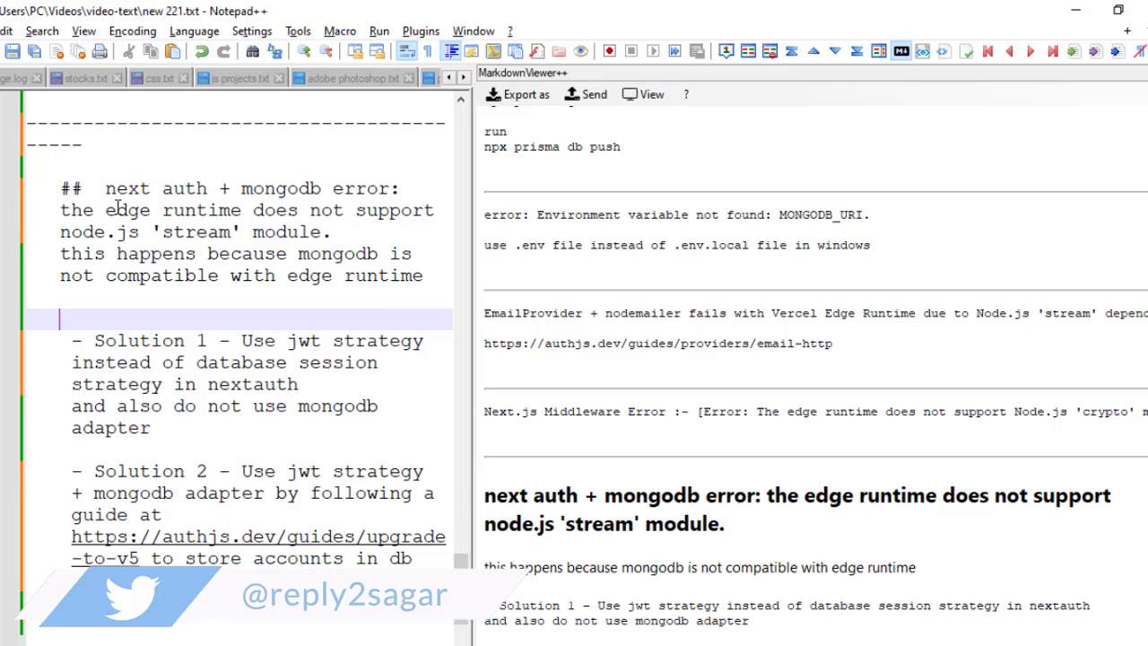
# Type 'but session in JWT' and prefix the heading with 'xyz'.
pyautogui.write('but session in JWT')
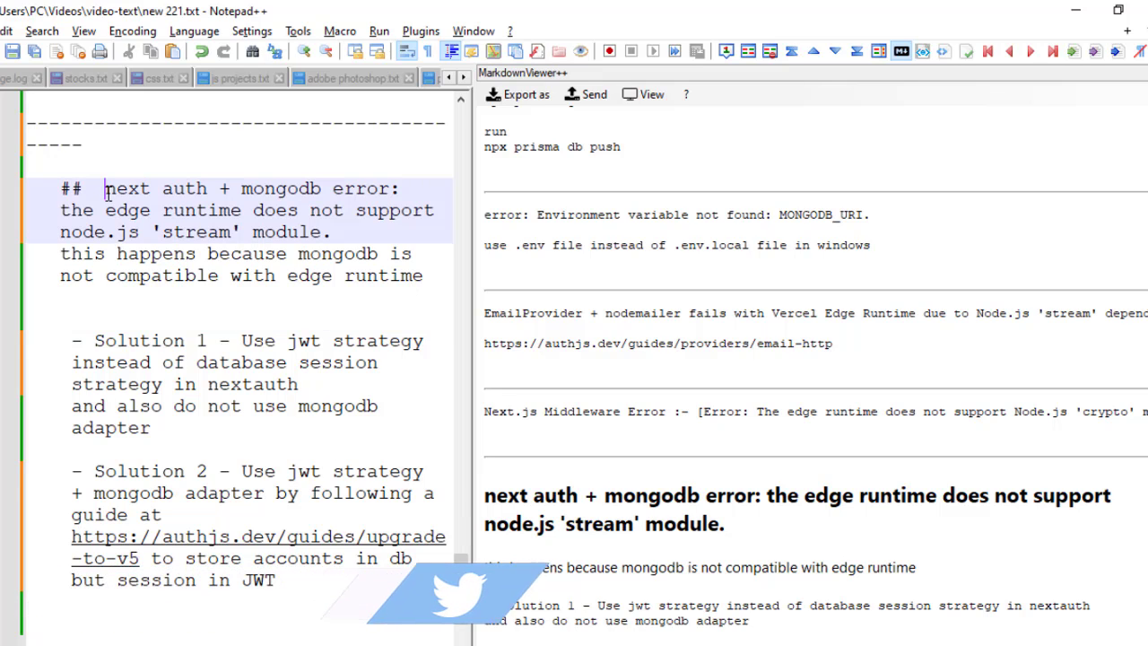
pyautogui.write('xyz')
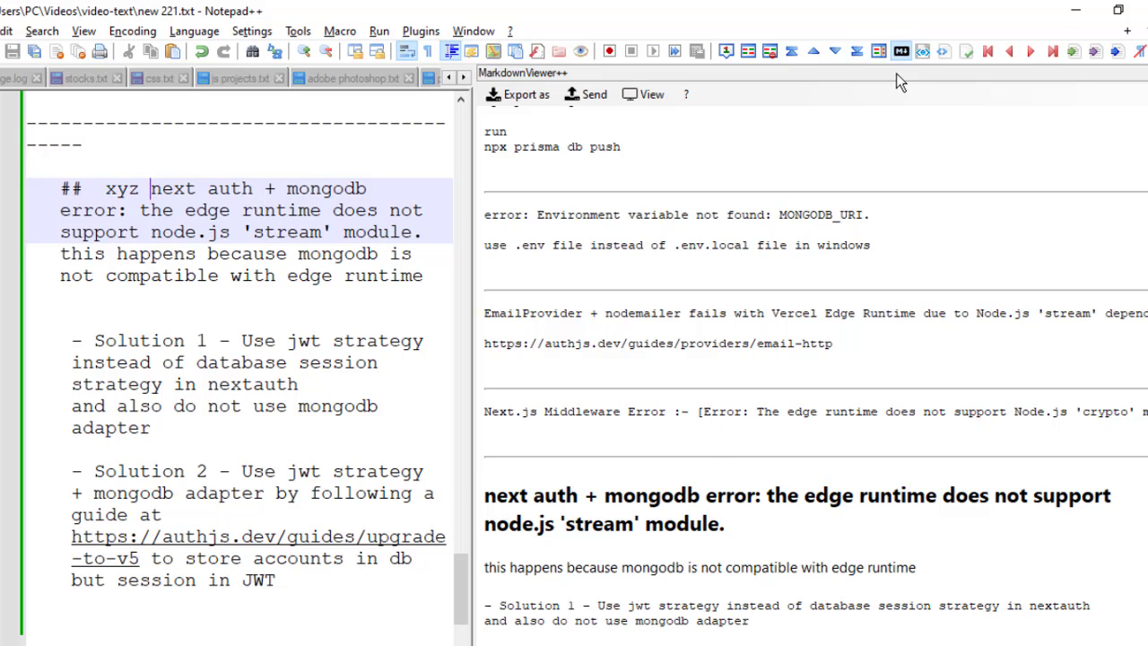
# Toggle the preview off and on so it shows 'xyz next auth + mongodb error', then bring up Plugins.
pyautogui.click(900, 50)
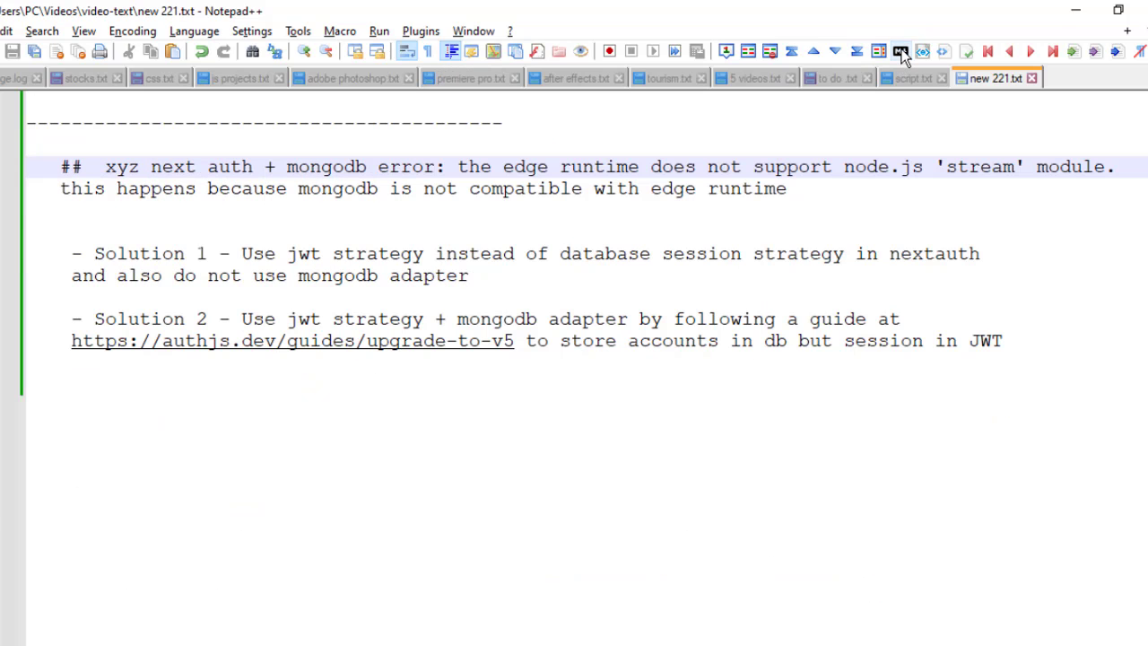
pyautogui.click(901, 50)
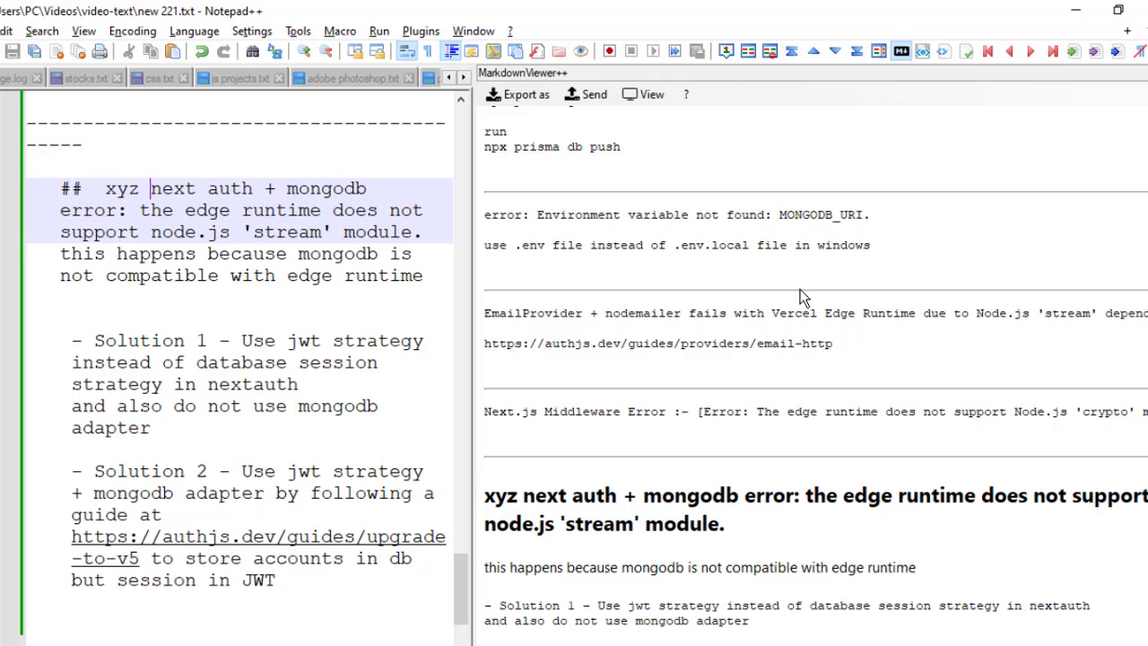
pyautogui.moveTo(572, 88)
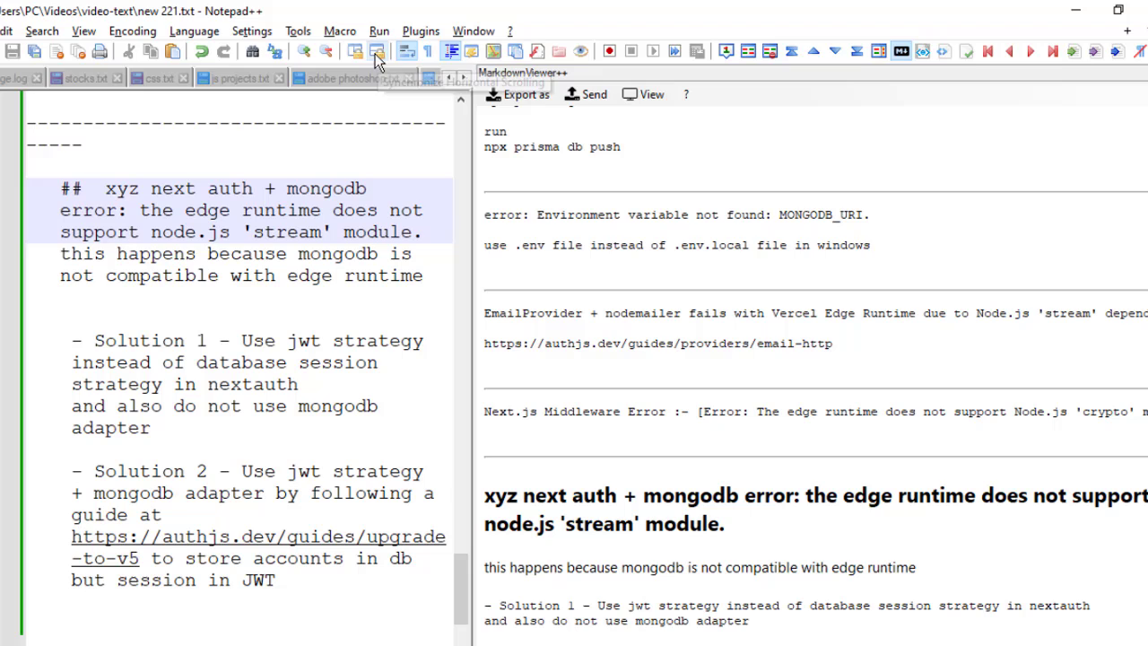
pyautogui.click(419, 30)
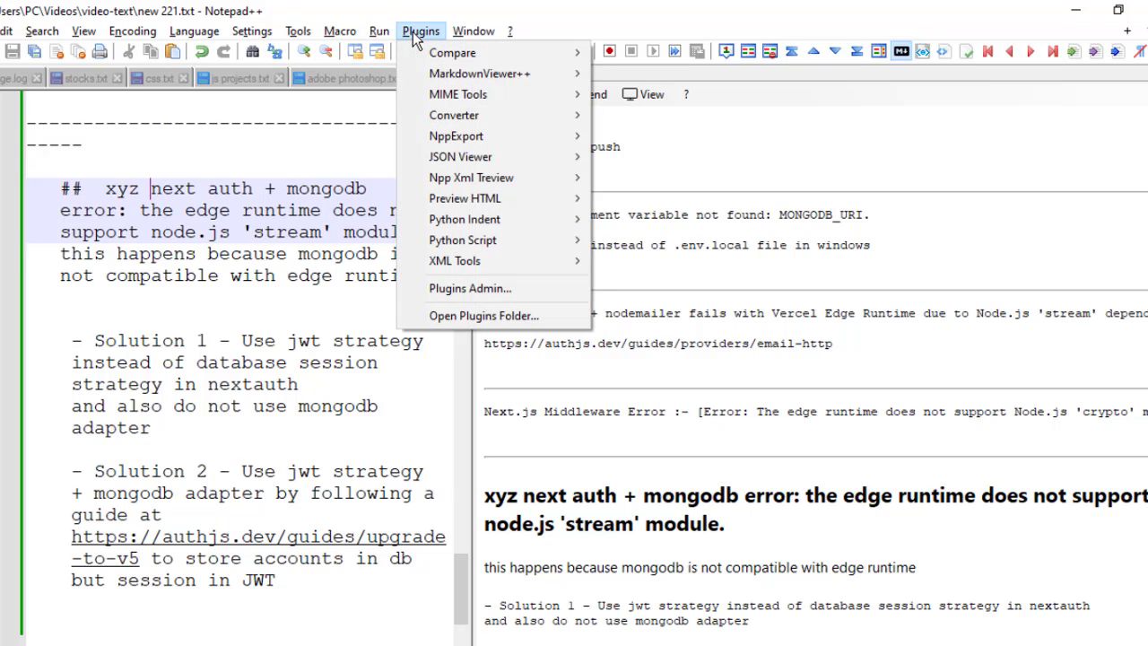